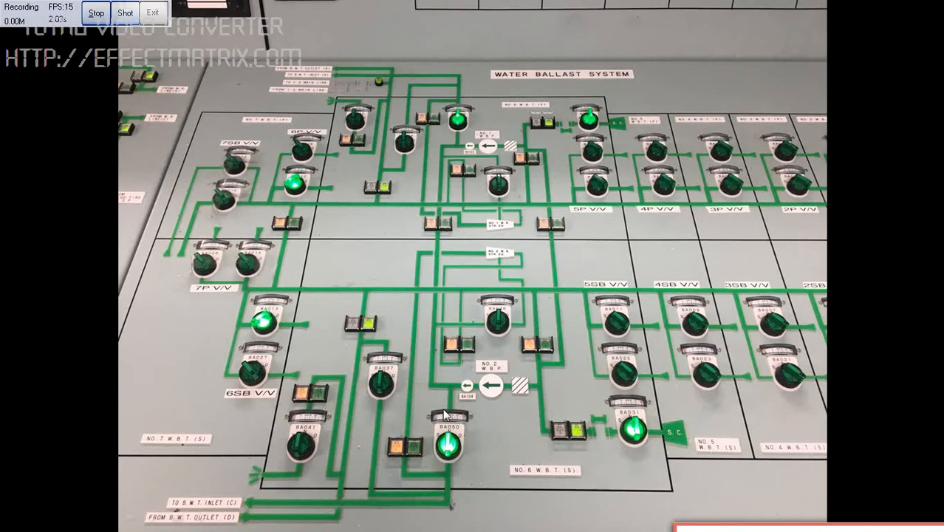
mouse_move(450, 466)
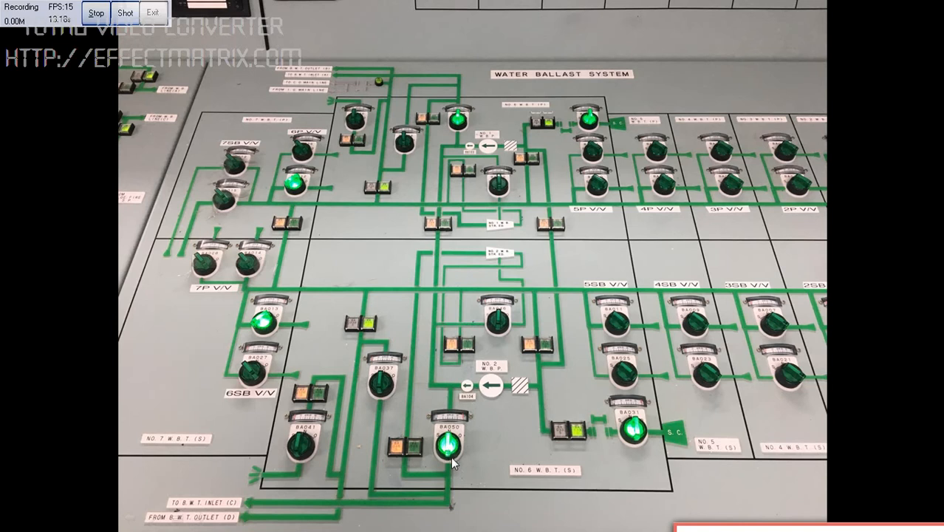
mouse_move(449, 443)
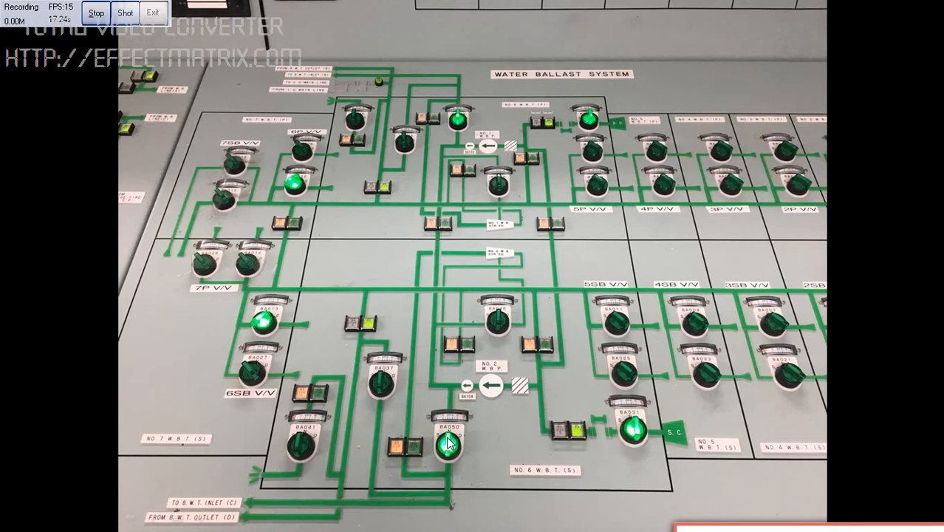